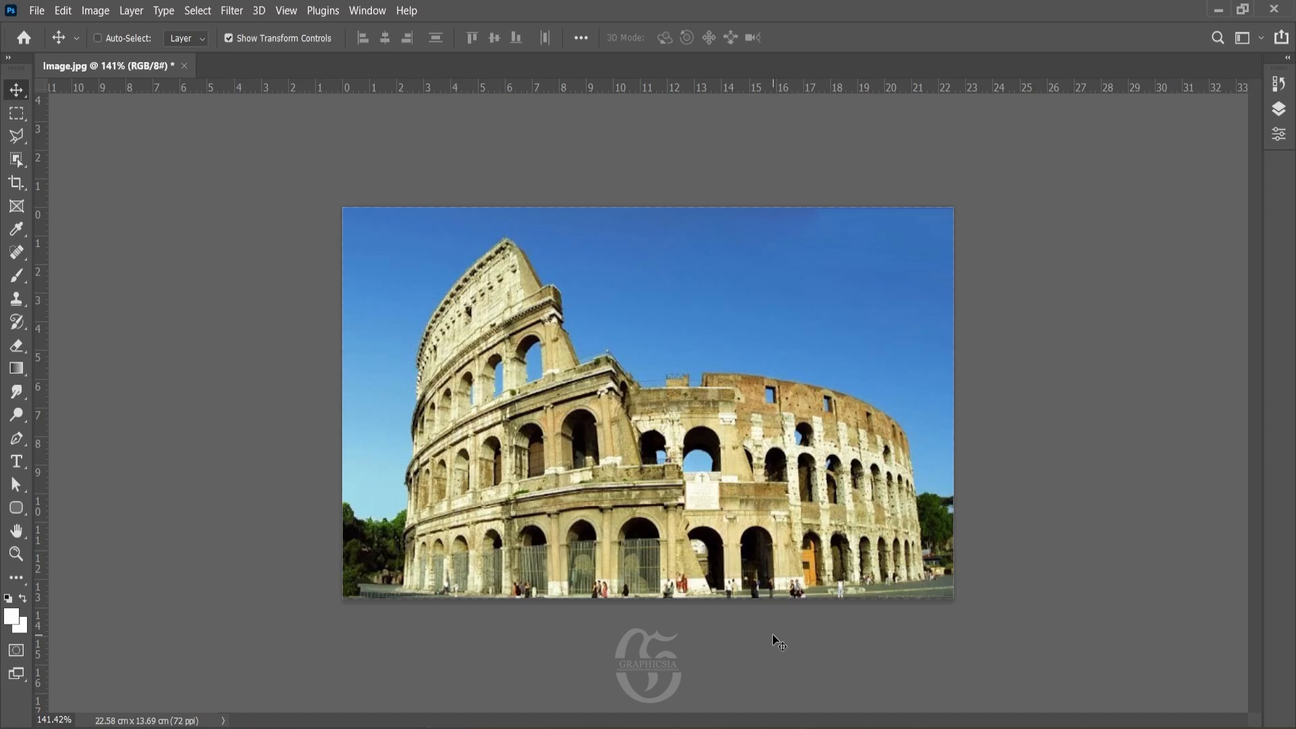
pyautogui.moveTo(1233, 370)
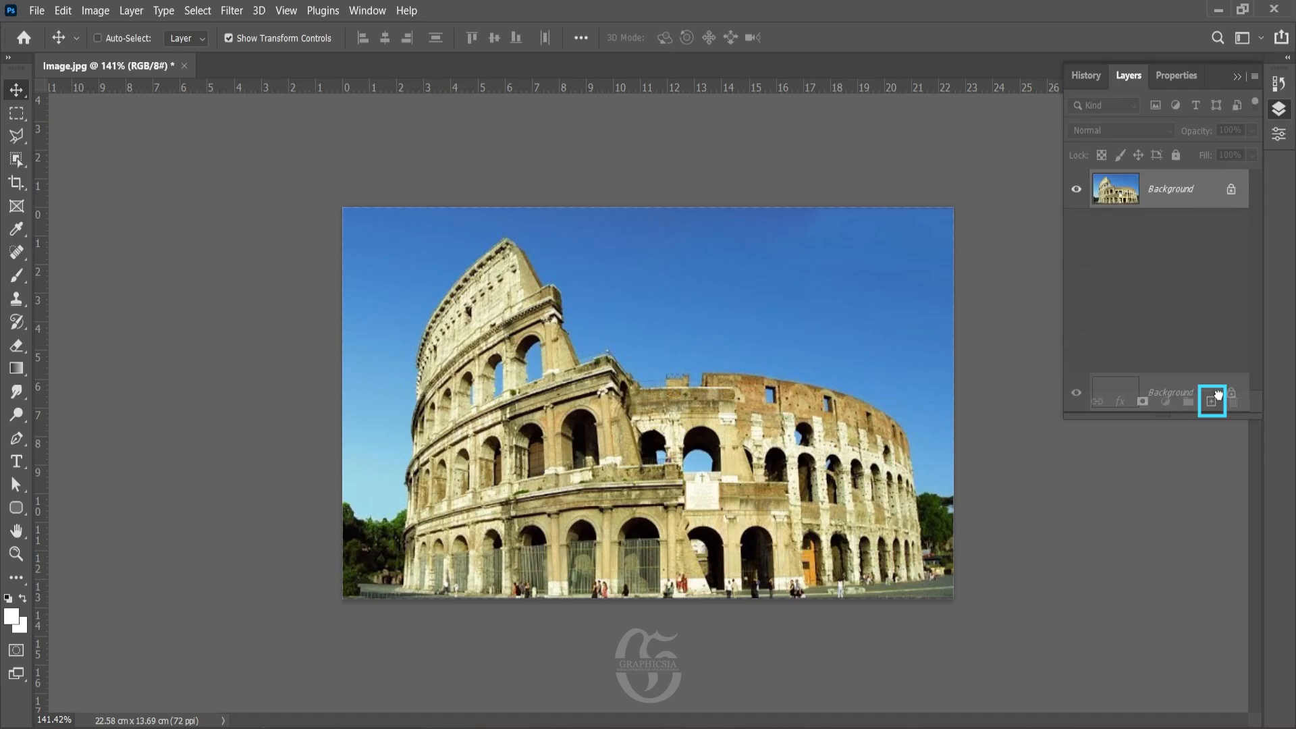
# Duplicate the Background layer and desaturate the copy so the Colosseum turns black and white.
pyautogui.click(1211, 401)
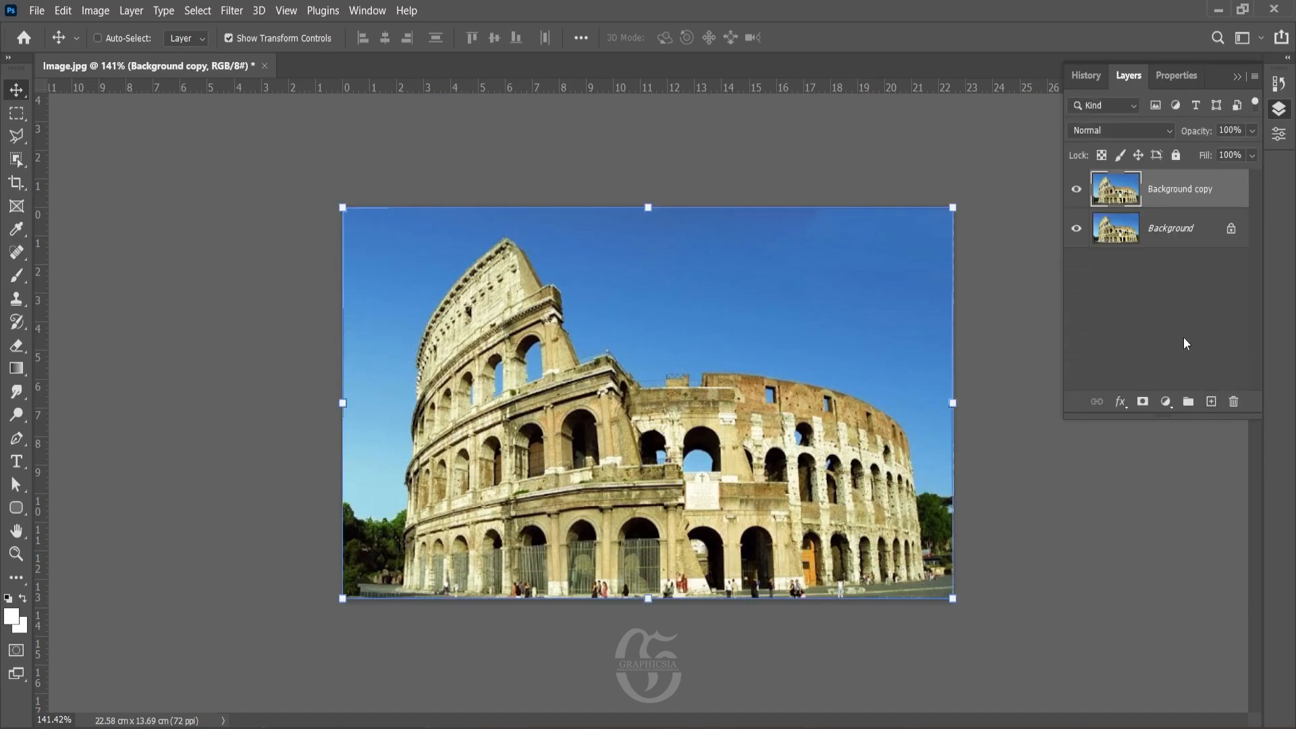
pyautogui.moveTo(101, 12)
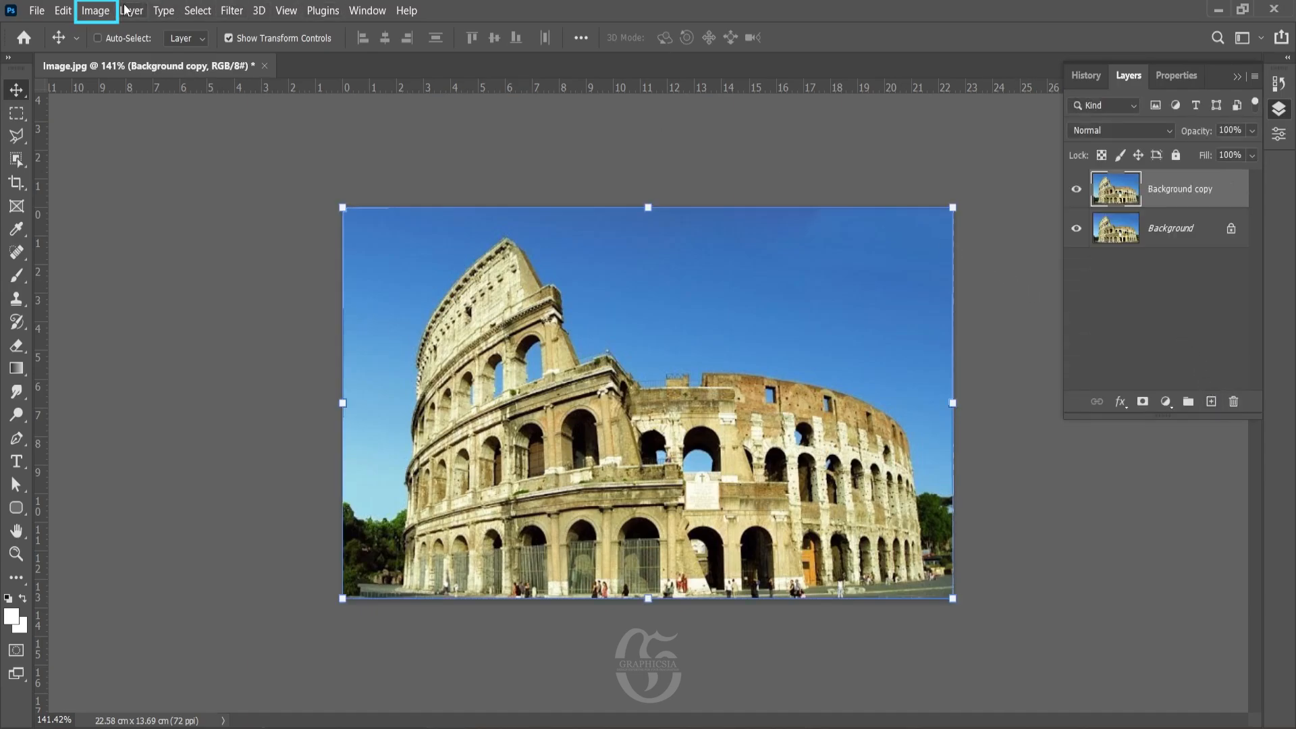
pyautogui.click(102, 11)
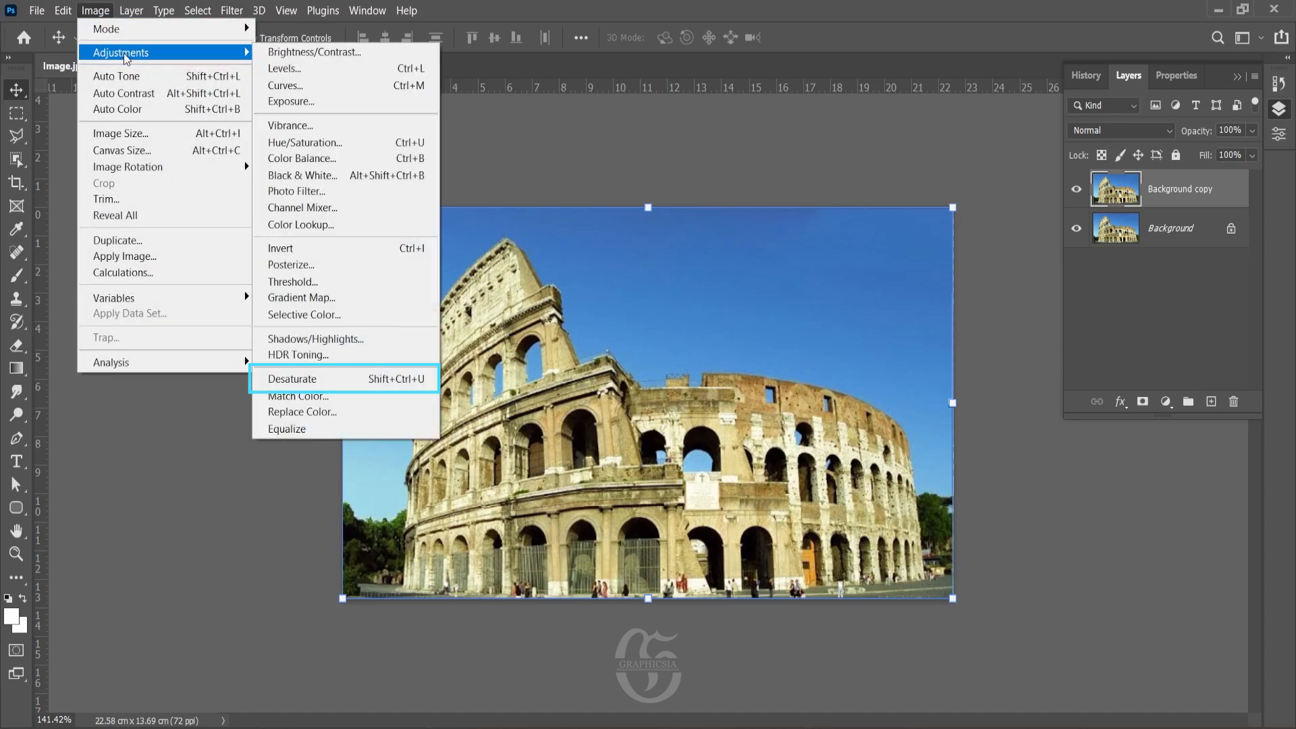
pyautogui.click(292, 378)
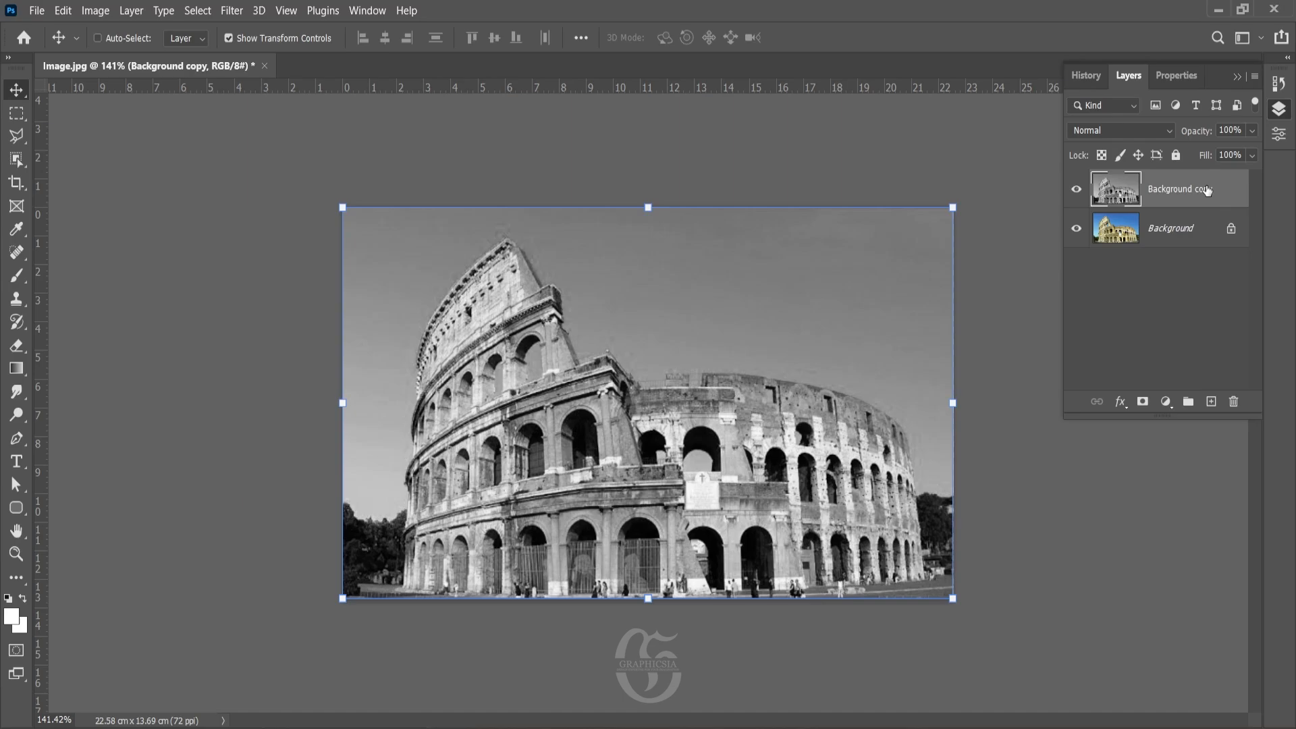
# Duplicate the gray layer, invert it and blend it with Color Dodge, whitening the canvas.
pyautogui.click(1211, 401)
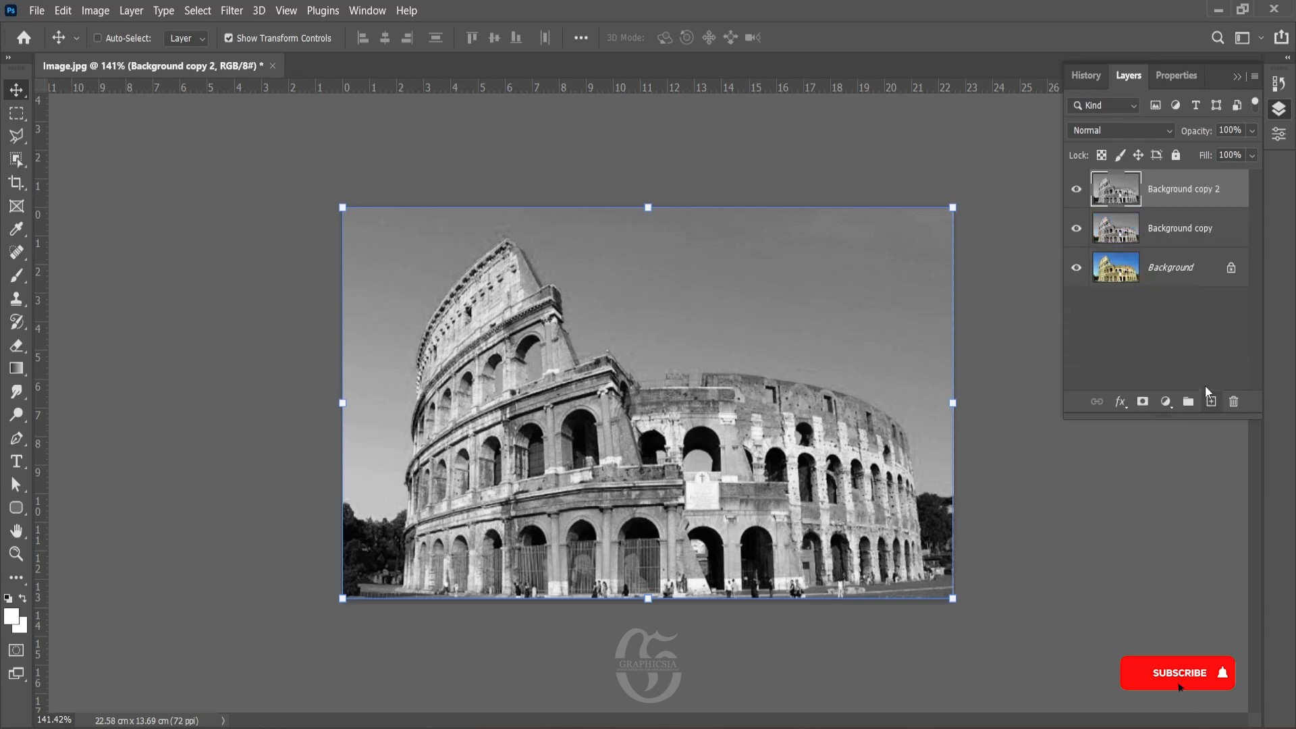
pyautogui.click(111, 11)
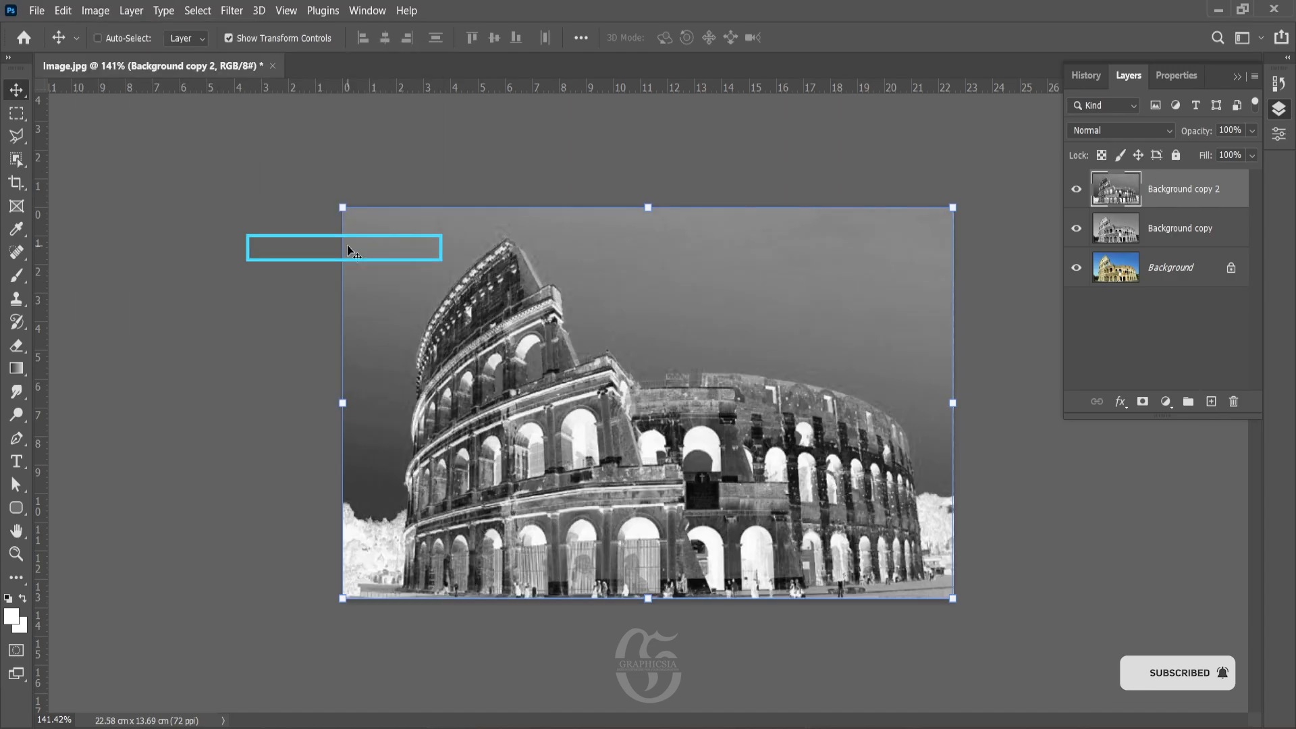
pyautogui.click(1121, 131)
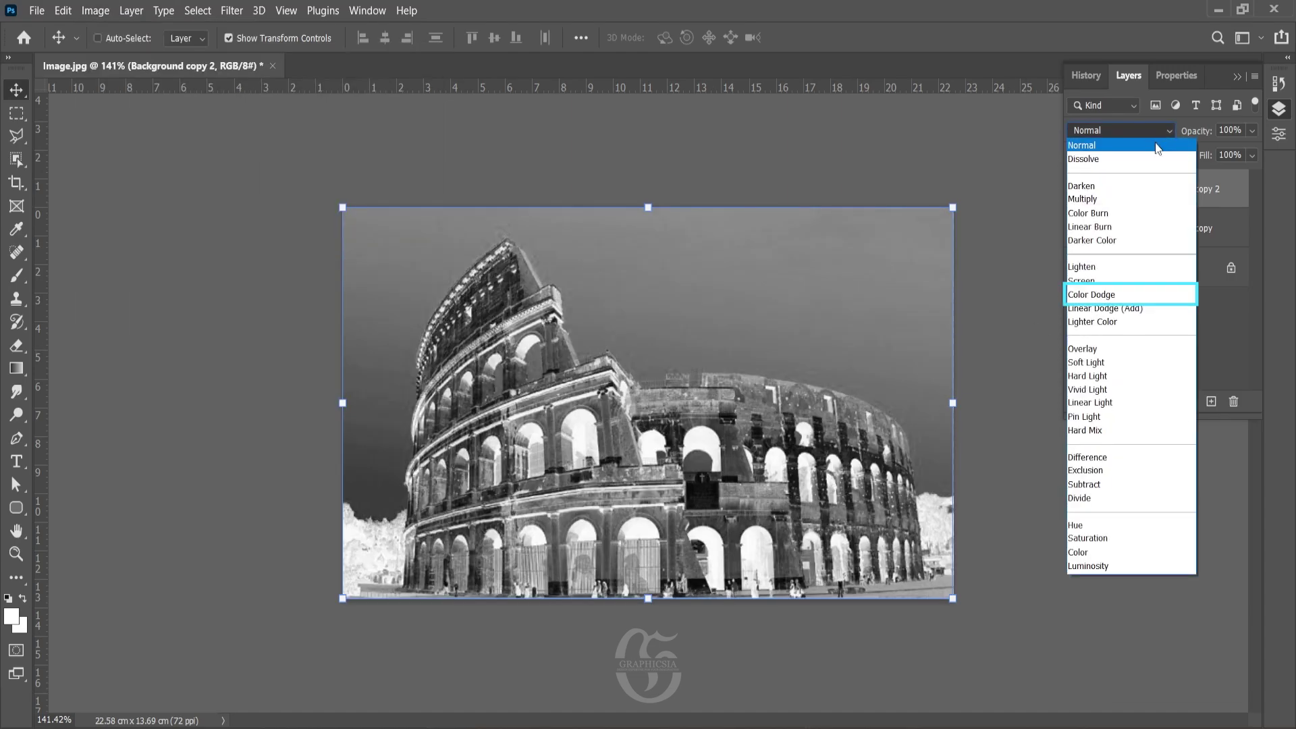
pyautogui.click(1091, 294)
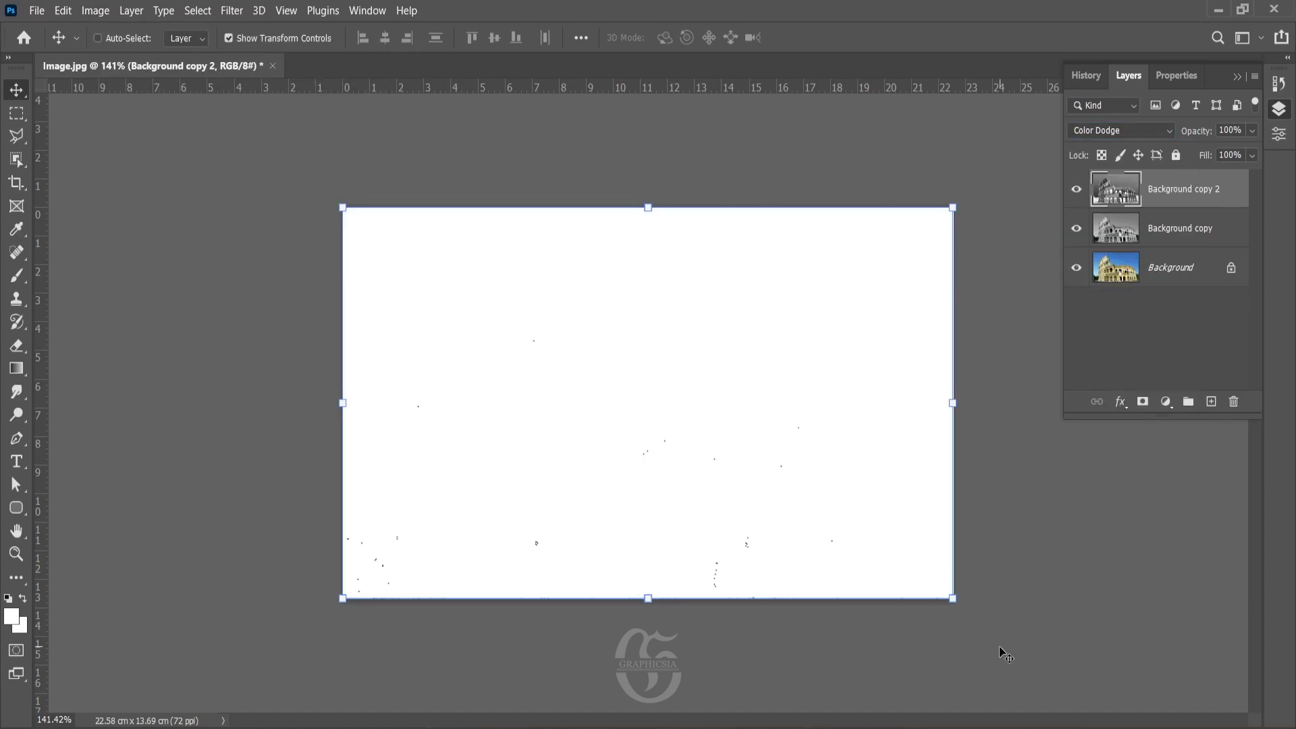
pyautogui.click(235, 11)
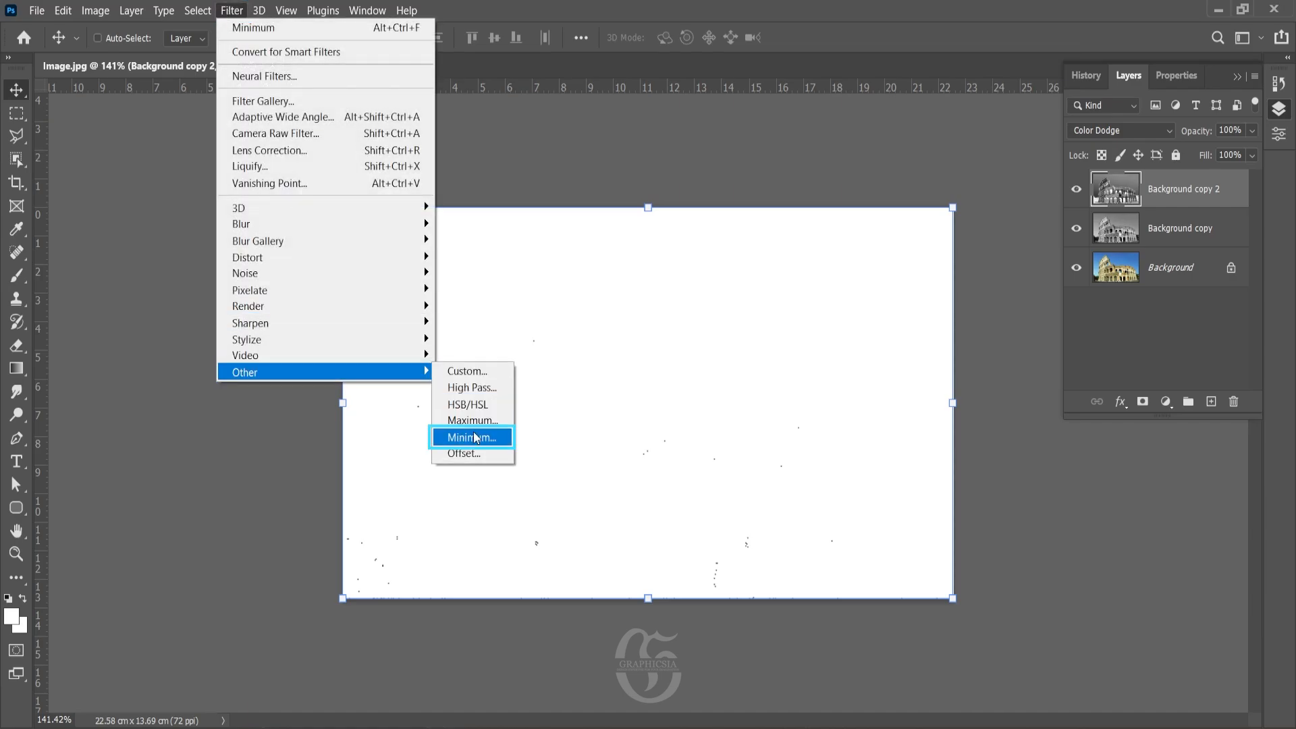
# Apply a Minimum filter with a 2-pixel radius so the Colosseum appears as pencil strokes.
pyautogui.click(472, 437)
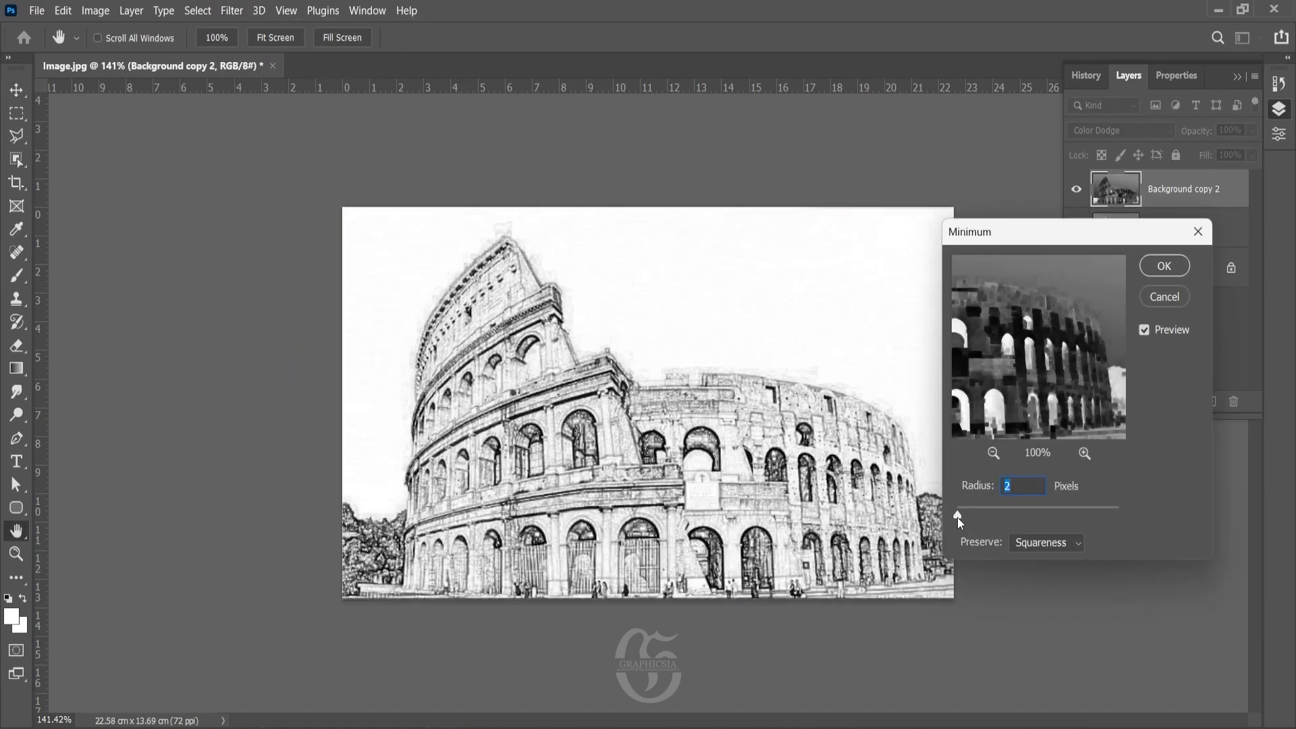
pyautogui.moveTo(959, 517); pyautogui.dragTo(969, 518)
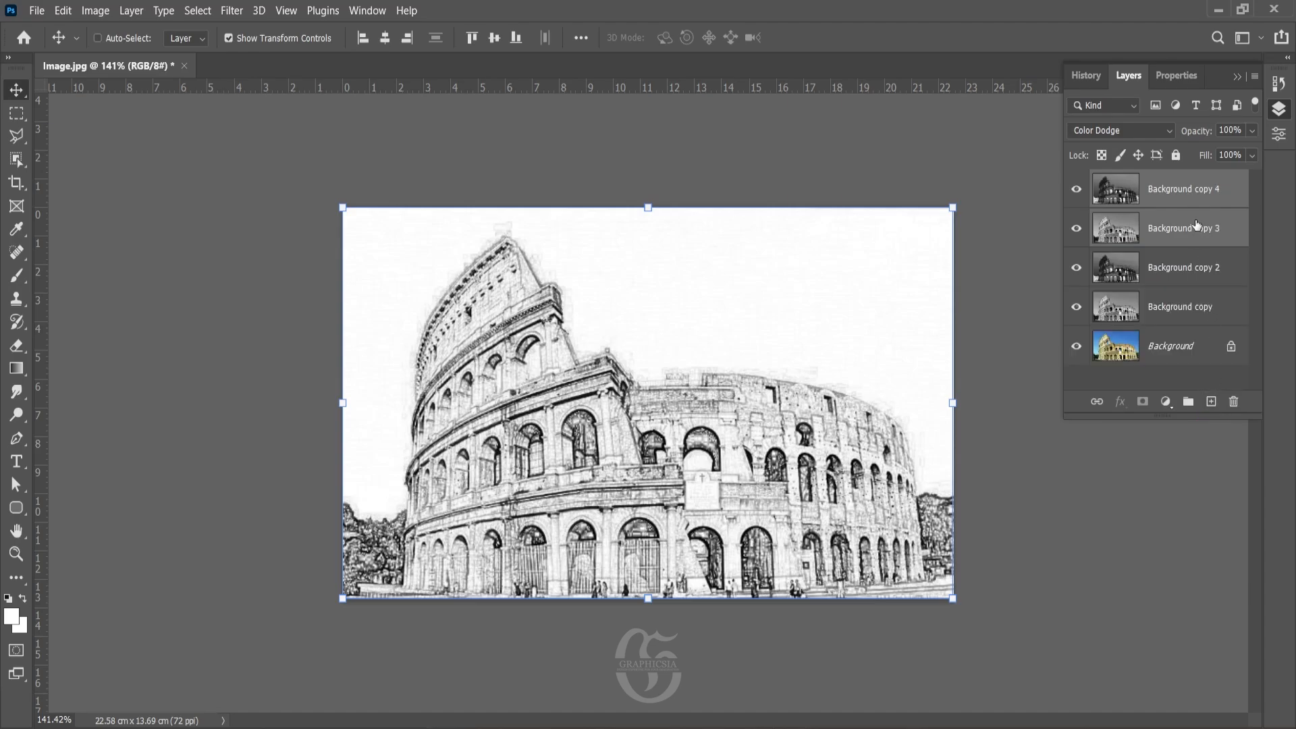
# Merge the two top sketch copies into a single 'Background copy 4' layer.
pyautogui.rightClick(1196, 227)
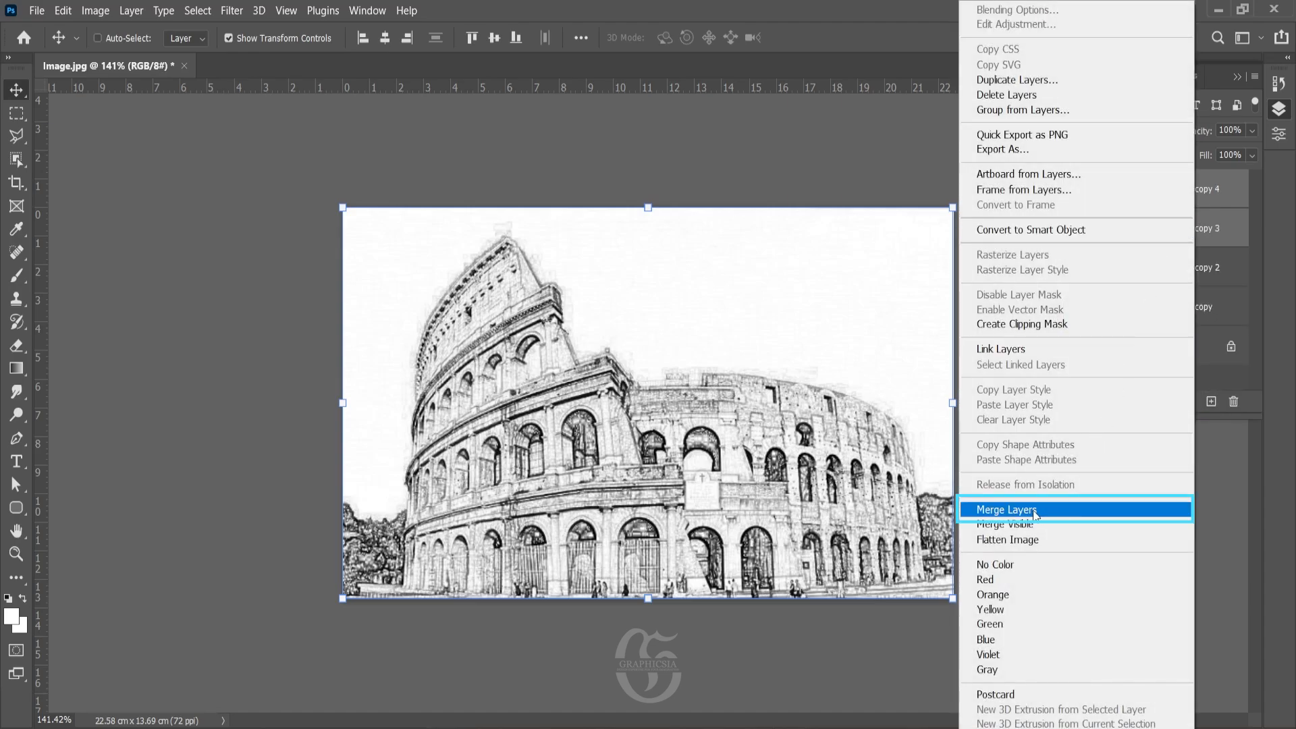
pyautogui.click(1006, 510)
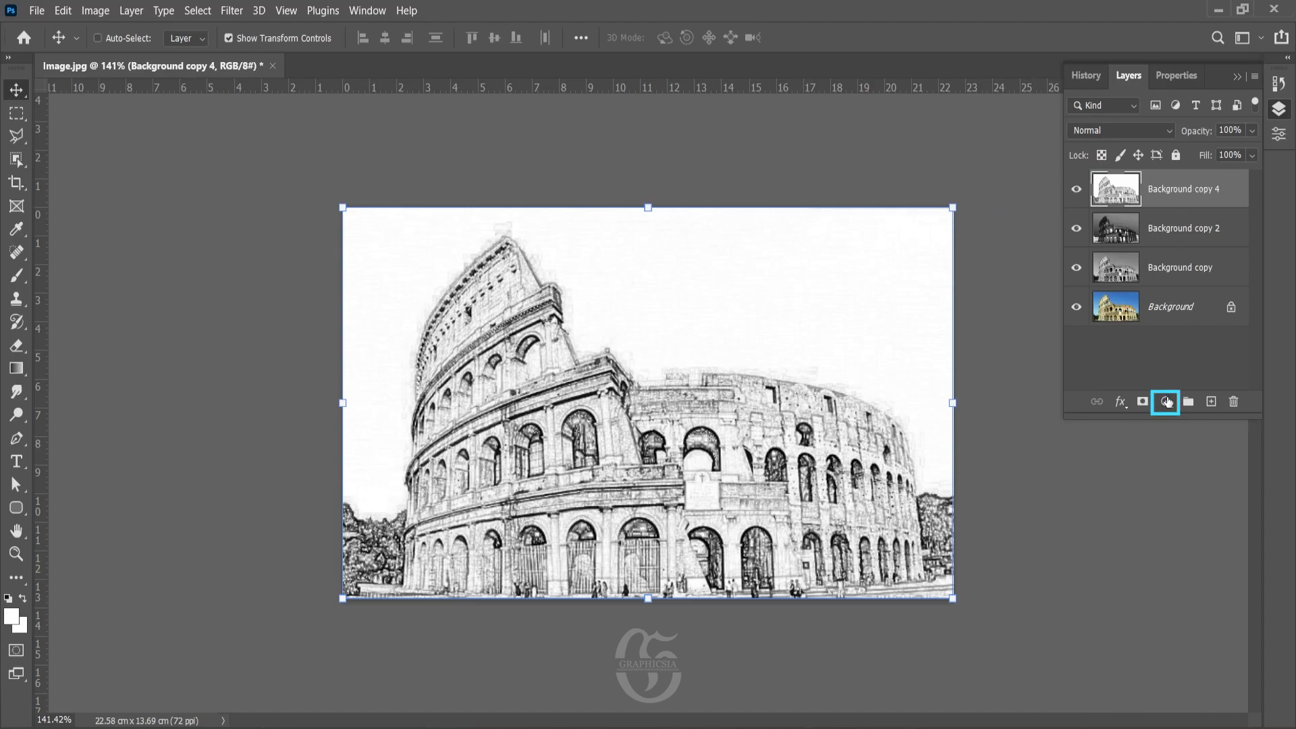
# Add a Levels adjustment with black, midtone and white sliders pulled inward for crisp strokes on white.
pyautogui.click(1165, 403)
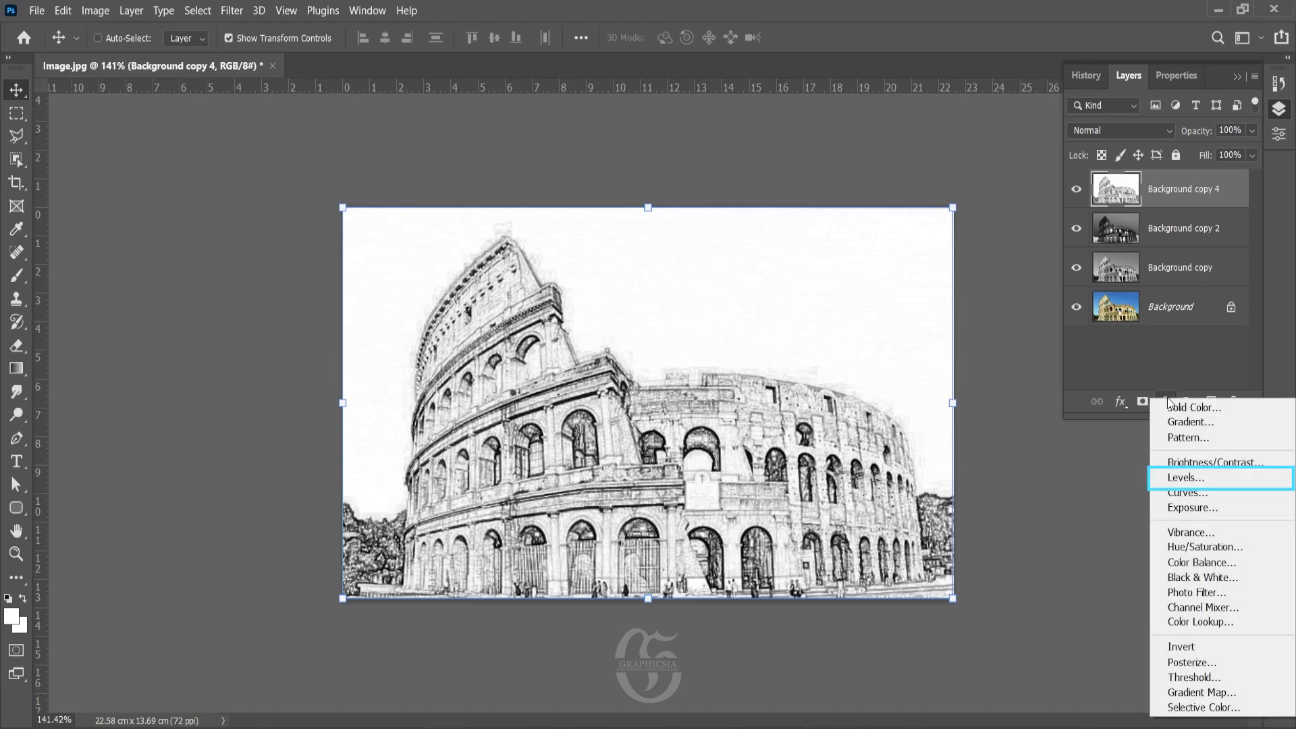
pyautogui.click(1186, 479)
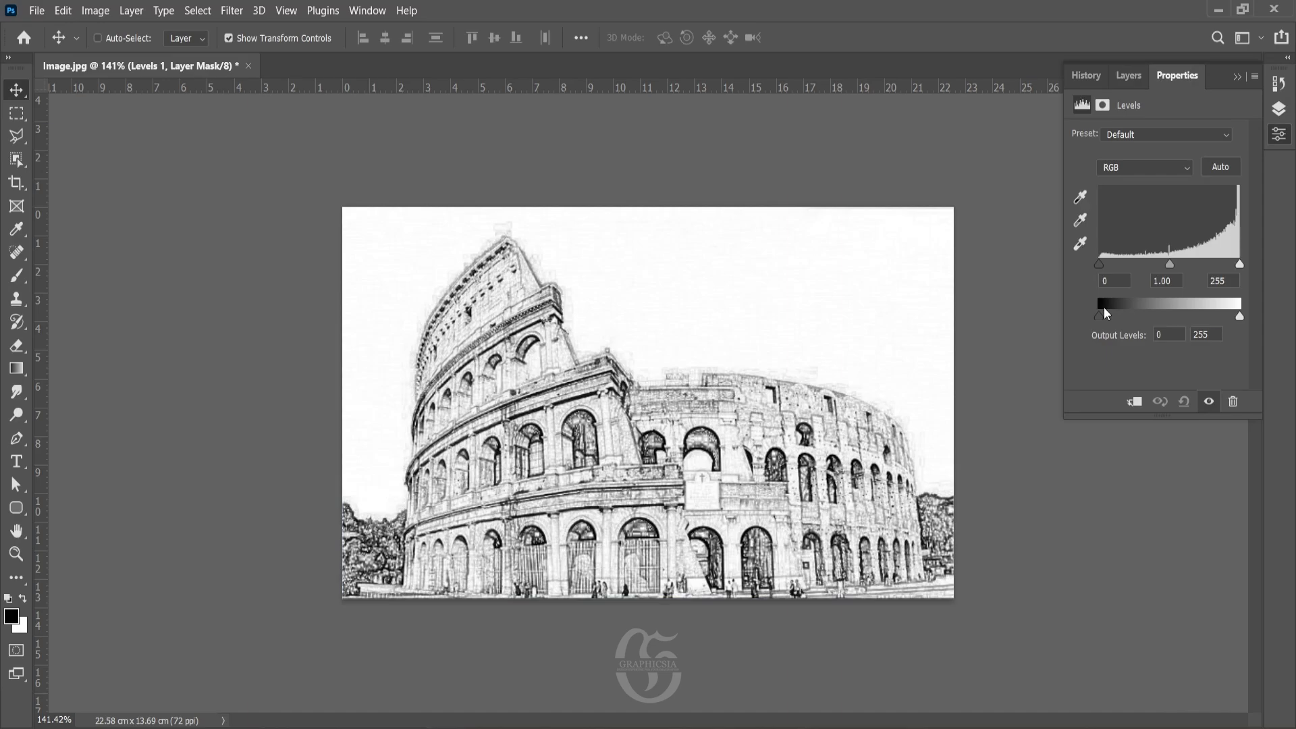
pyautogui.moveTo(1100, 263); pyautogui.dragTo(1106, 264)
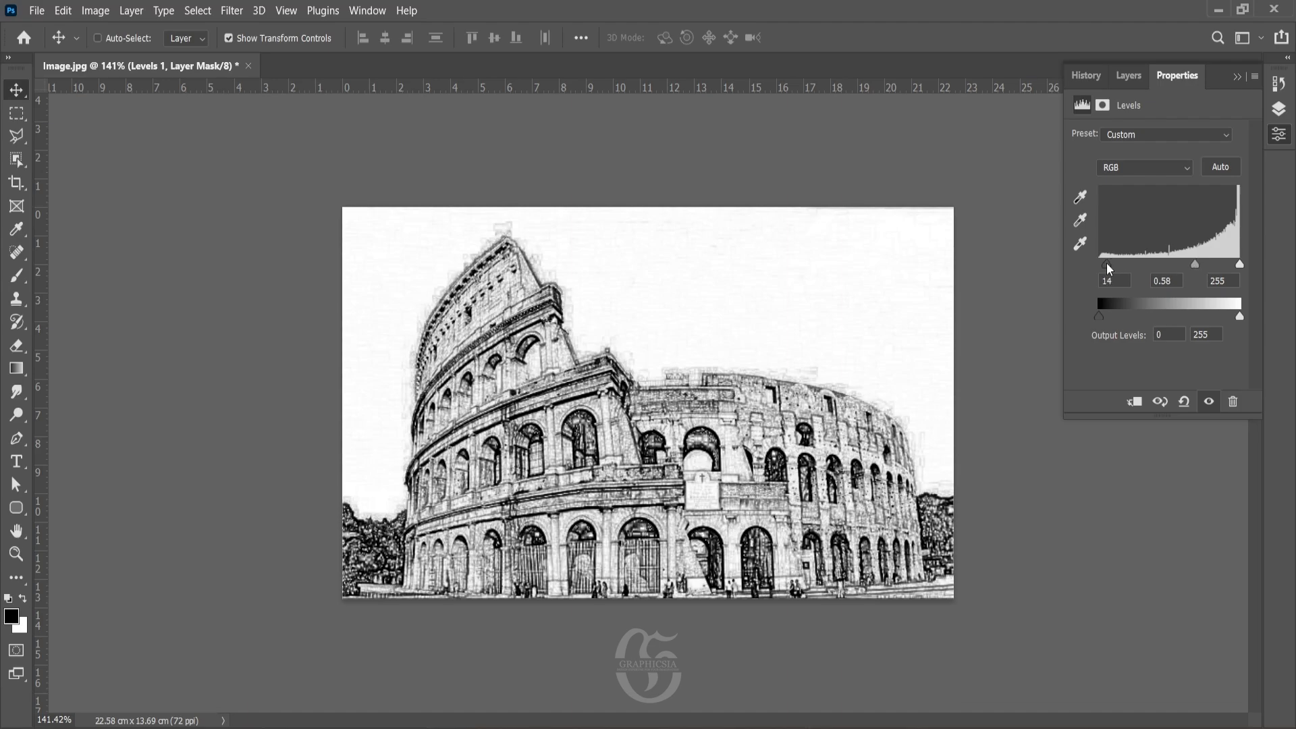
pyautogui.moveTo(1240, 263); pyautogui.dragTo(1227, 264)
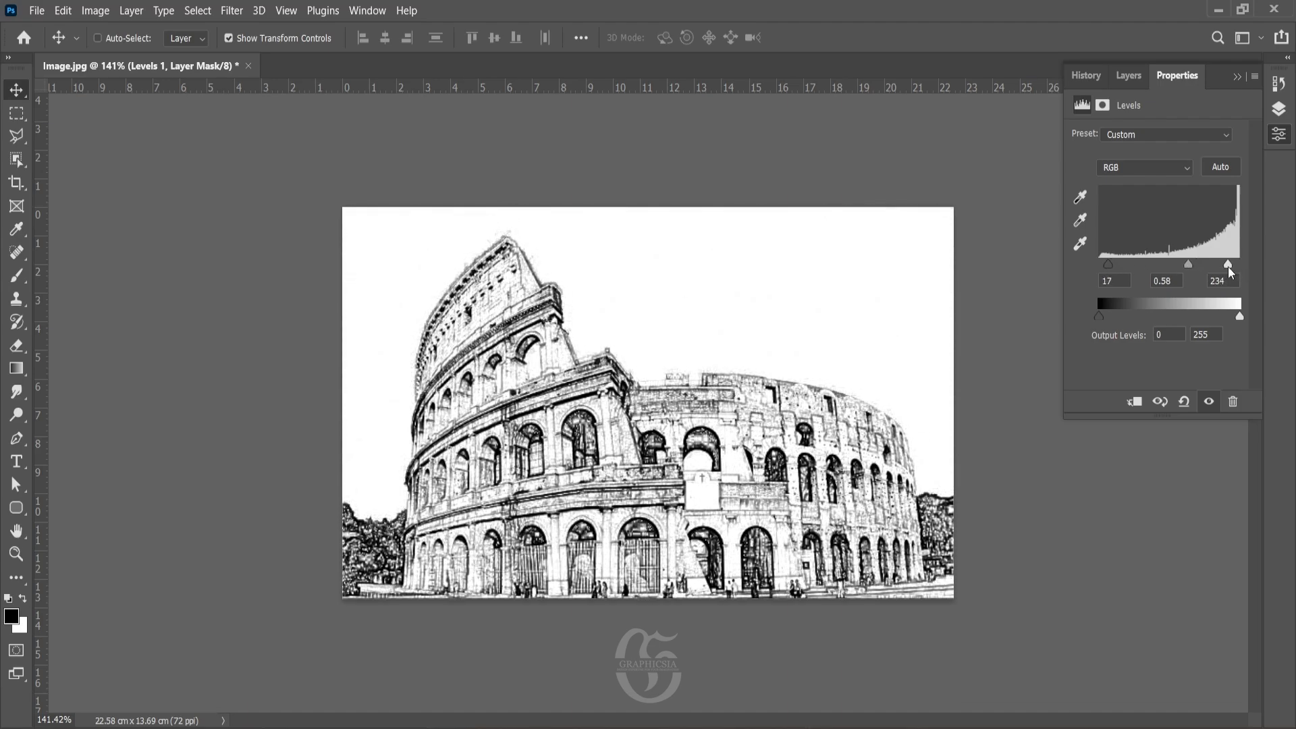
pyautogui.moveTo(1229, 265); pyautogui.dragTo(1227, 264)
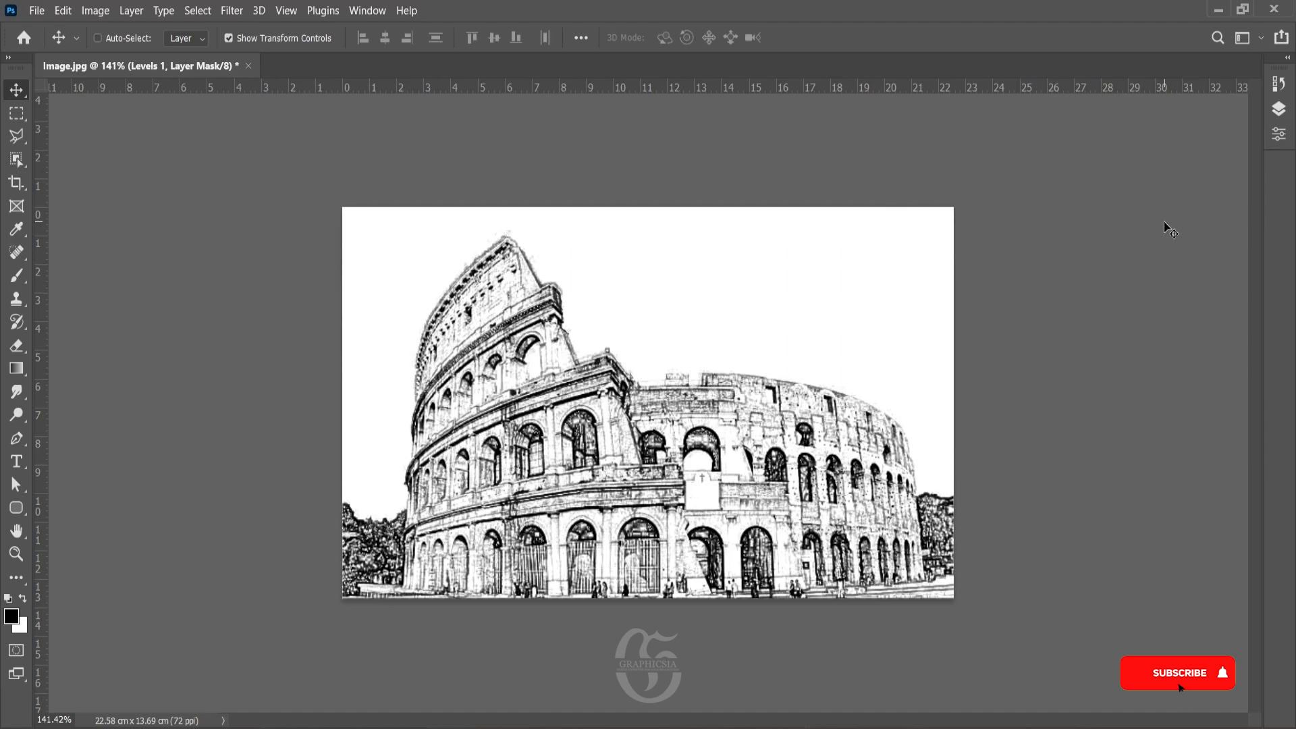
pyautogui.click(1179, 672)
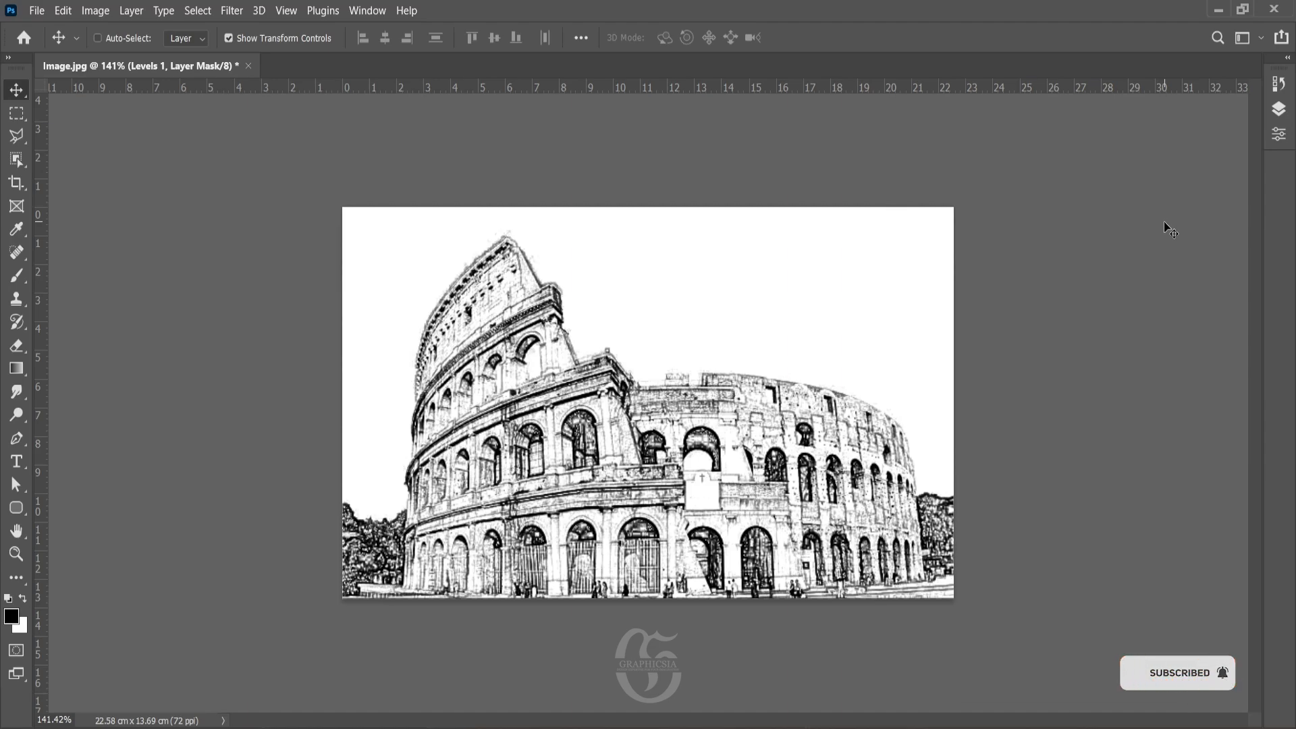